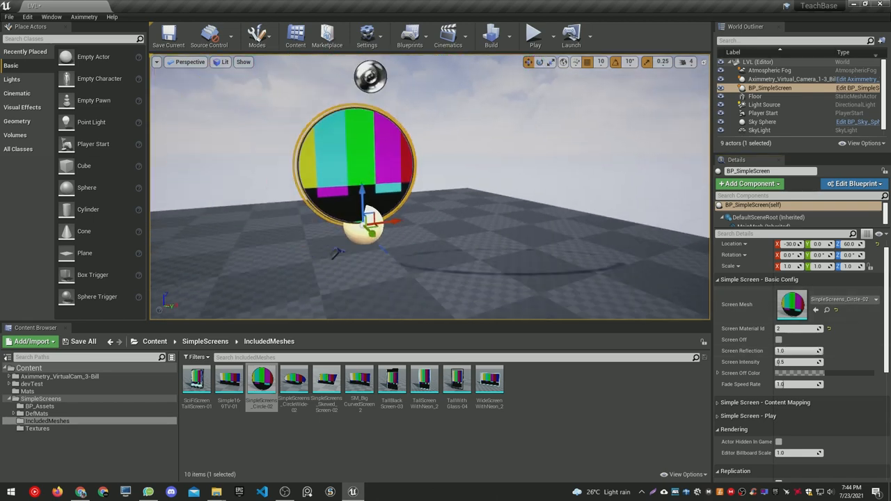
- Browse into devTest > MP1 to reach the round screen's Simple Screen - Play settings
{"action": "left_click", "coordinate": [797, 362]}
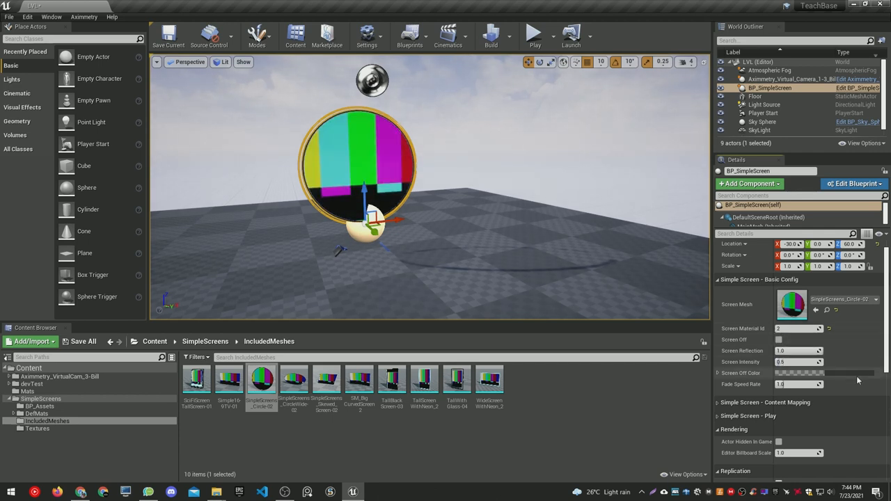
{"action": "left_click", "coordinate": [825, 374]}
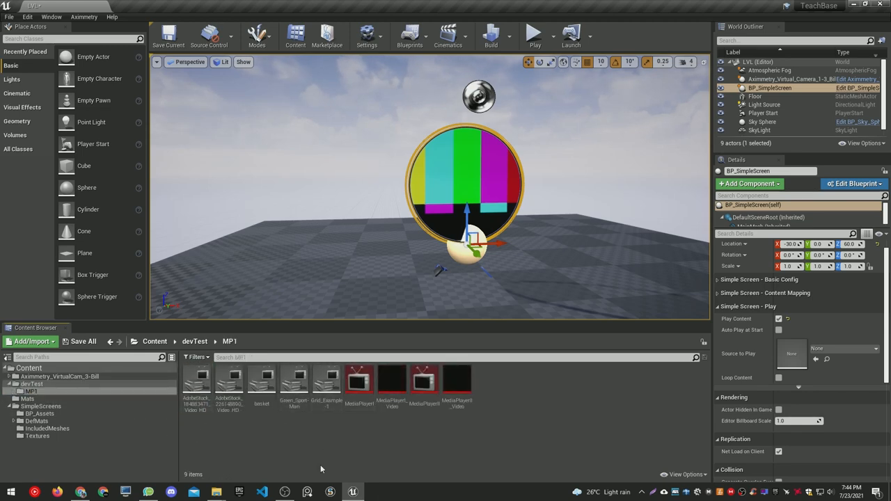
- Set Source to Play to Grid_Example, retoggle Play Content, and place a second BP_SimpleScreen
{"action": "left_click", "coordinate": [326, 379]}
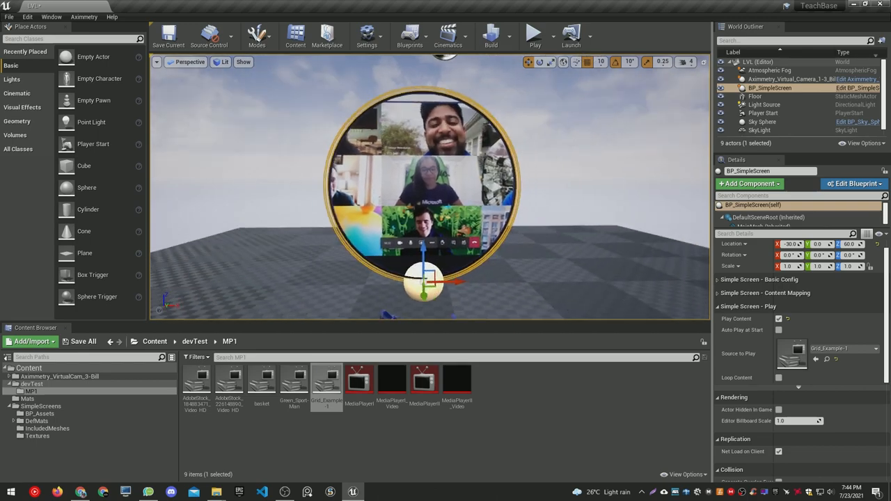
{"action": "left_click", "coordinate": [780, 319]}
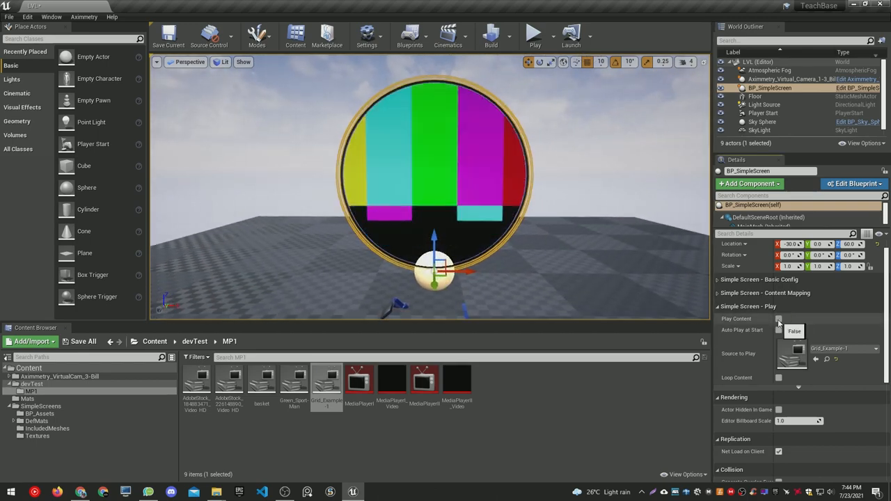
{"action": "left_click", "coordinate": [780, 319]}
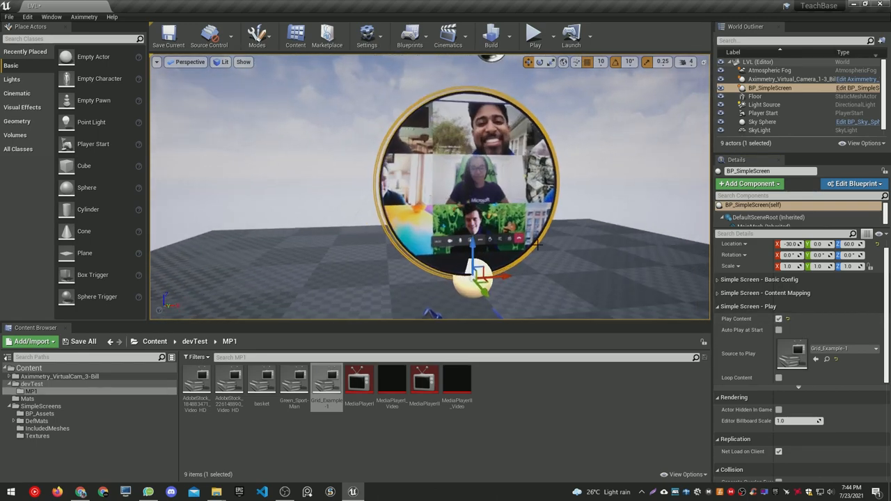
{"action": "left_click", "coordinate": [535, 34]}
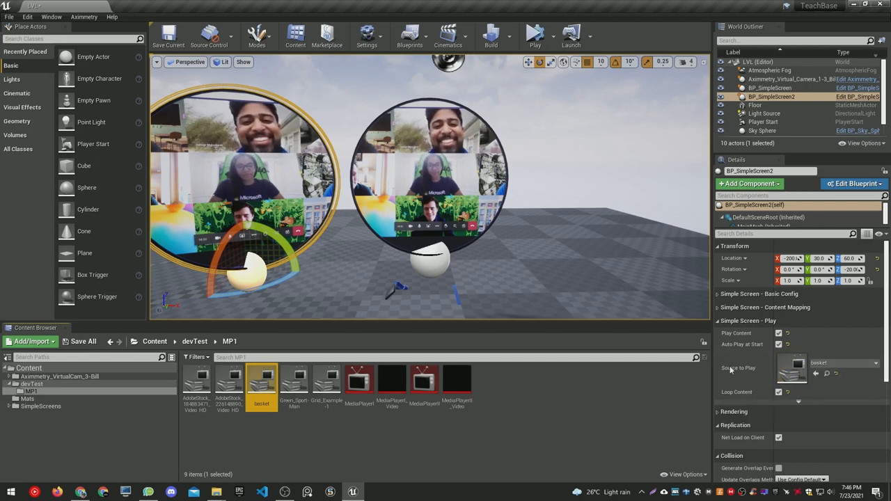
- Try the basket source, assign the oval IncludedMeshes mesh, and reach the MP1 custom media options
{"action": "left_click", "coordinate": [781, 344]}
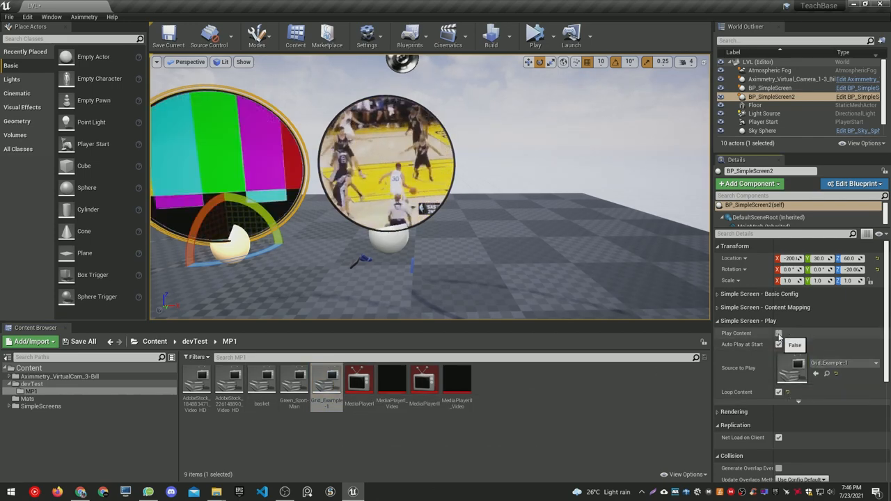
{"action": "left_click", "coordinate": [780, 332]}
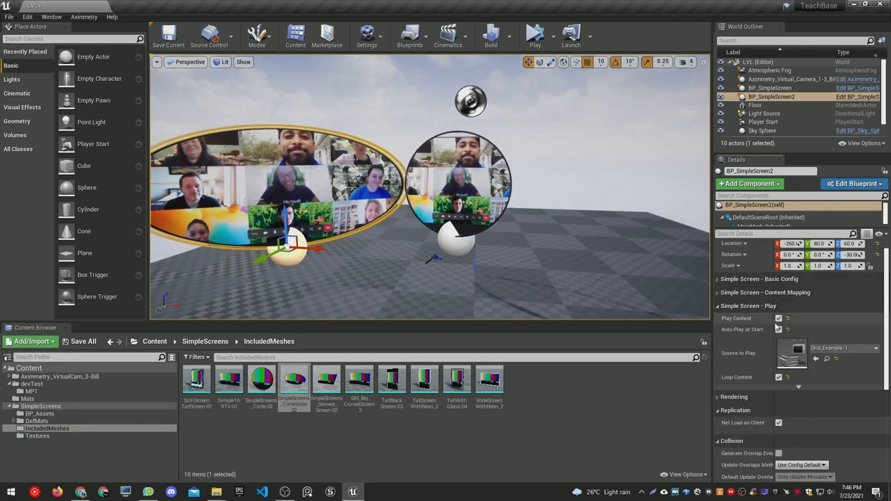
{"action": "scroll", "scroll_direction": "down", "scroll_amount": 3}
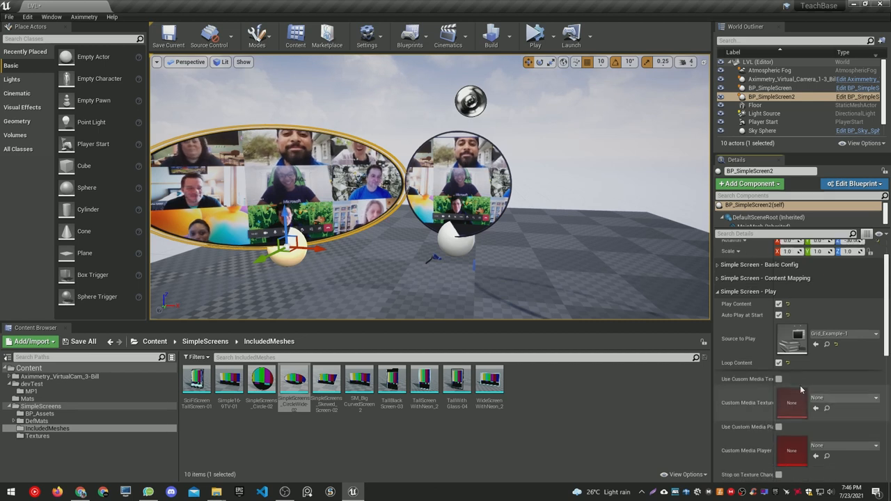
{"action": "scroll", "scroll_direction": "down", "scroll_amount": 3}
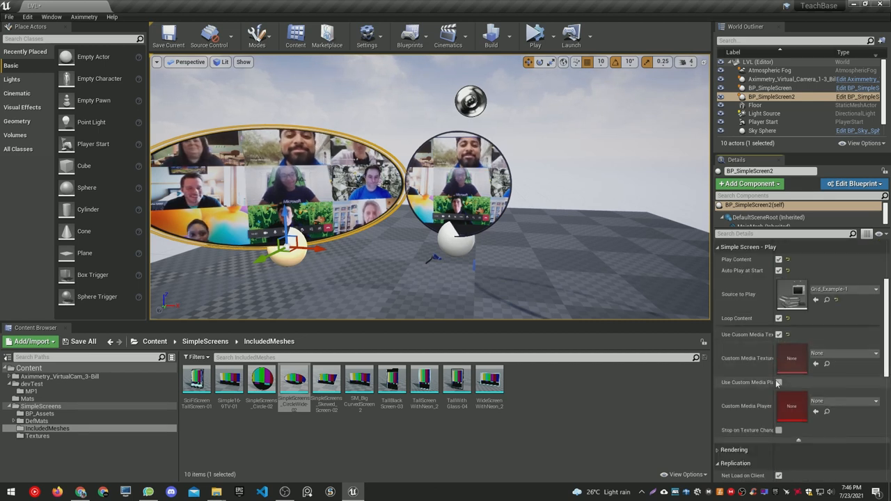
{"action": "left_click", "coordinate": [31, 392]}
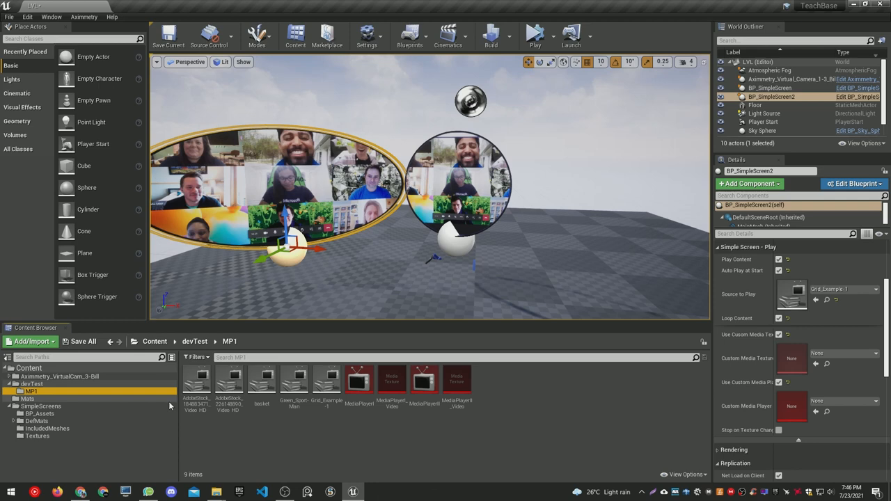
- Create a Media Player with video output texture in MP1 and assign it as Custom Media Player/Texture
{"action": "left_click", "coordinate": [359, 383]}
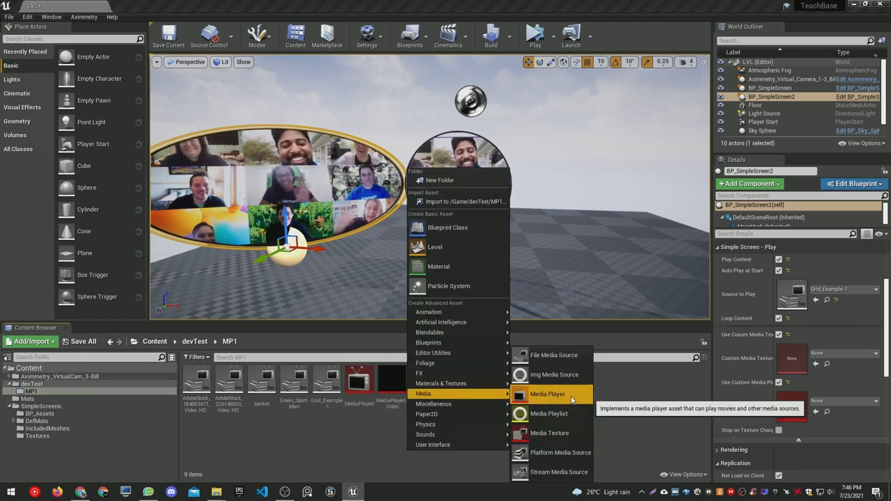
{"action": "left_click", "coordinate": [547, 394]}
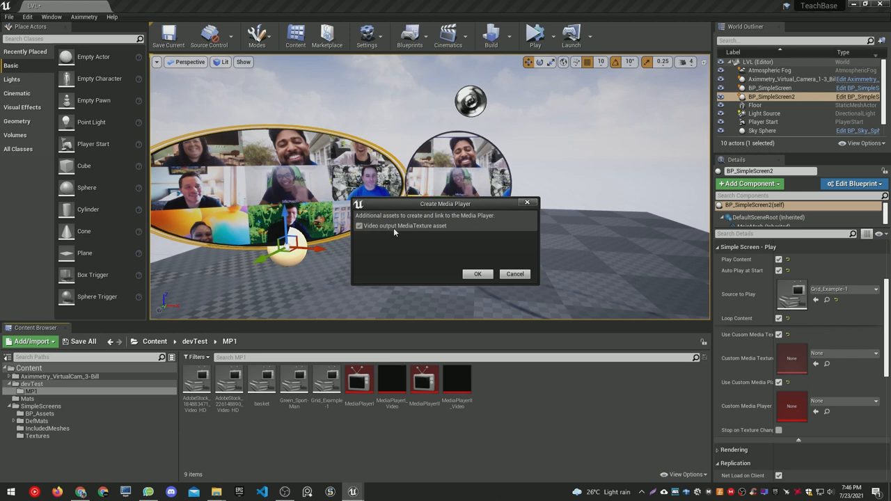
{"action": "left_click", "coordinate": [478, 273]}
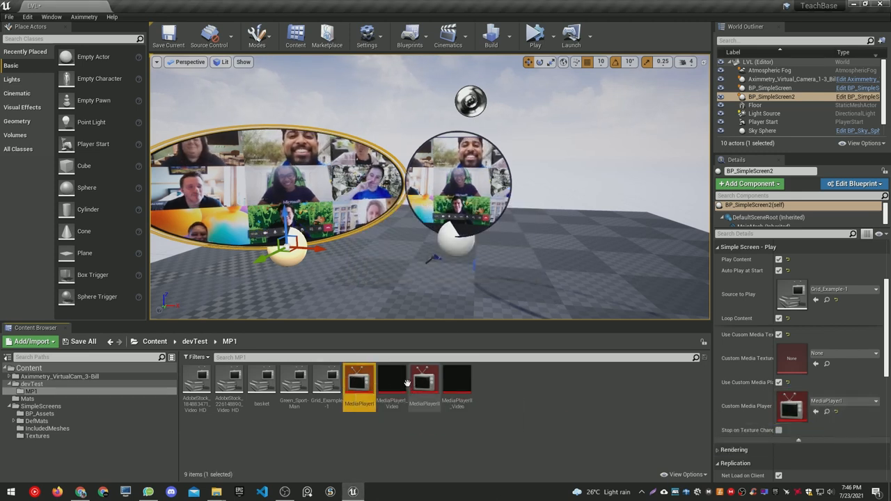
{"action": "left_click", "coordinate": [392, 379]}
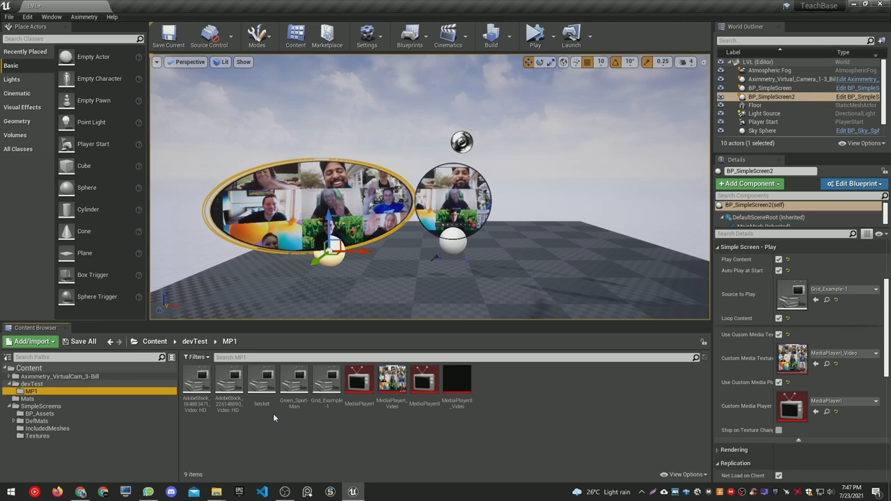
- Set the basket clip as source, simulate to test playback, stop, and duplicate the oval screen
{"action": "left_click", "coordinate": [262, 379]}
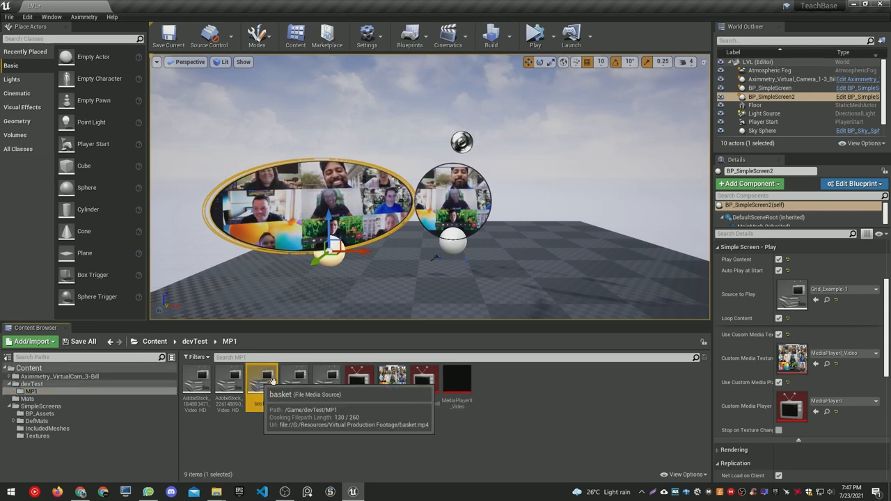
{"action": "left_click", "coordinate": [262, 379]}
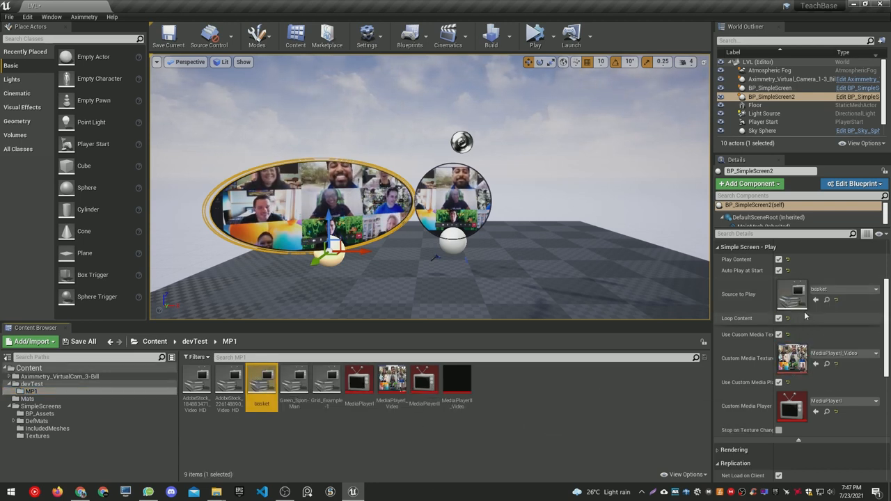
{"action": "left_click", "coordinate": [780, 261]}
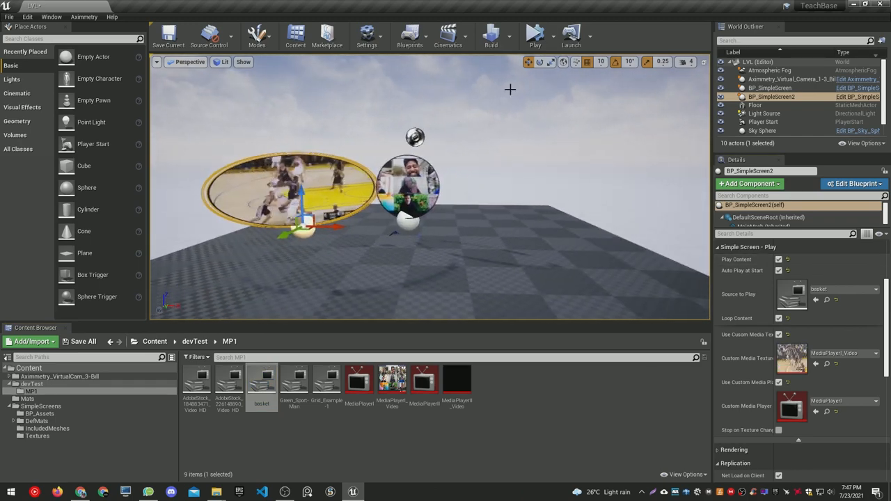
{"action": "left_click", "coordinate": [535, 34]}
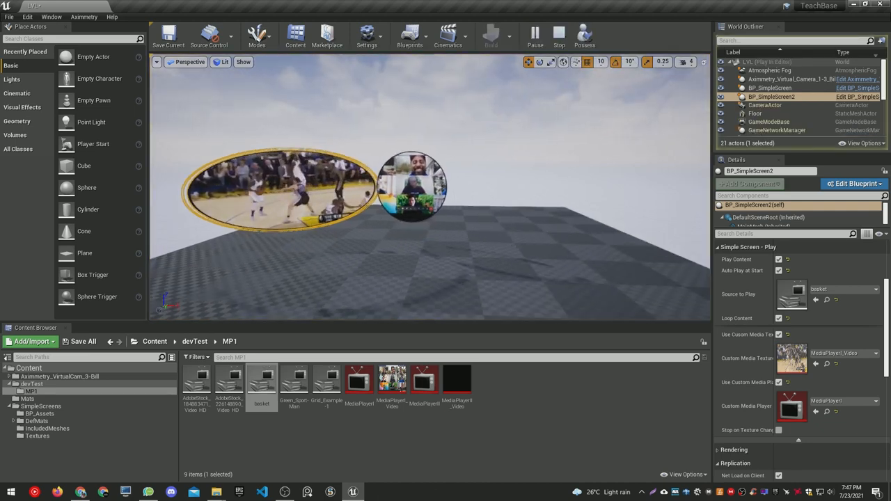
{"action": "left_click", "coordinate": [535, 33]}
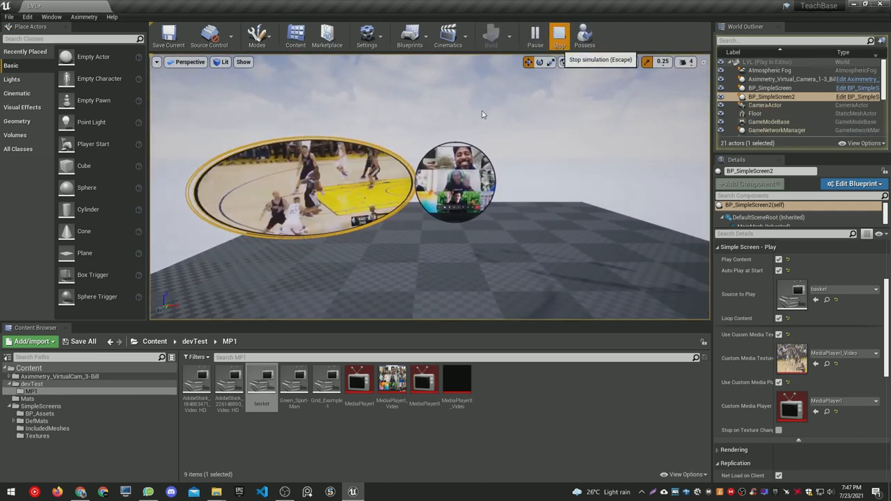
{"action": "left_click", "coordinate": [560, 35]}
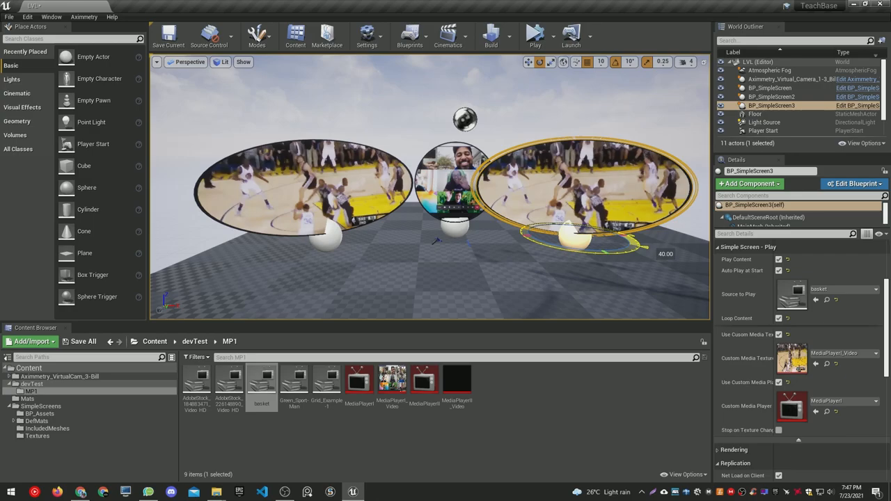
{"action": "left_click", "coordinate": [771, 88]}
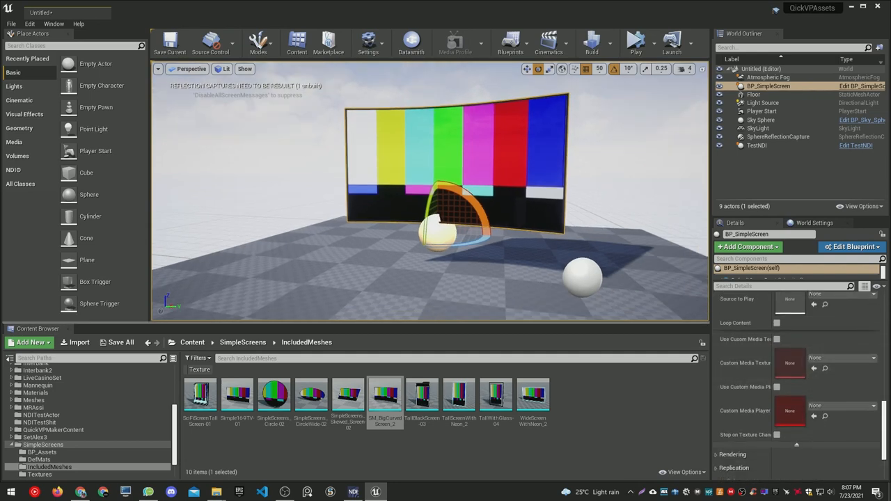
- Assign the NDITestActor receiver texture as BP_SimpleScreen's Custom Media Texture and play the level to preview
{"action": "left_click", "coordinate": [758, 146]}
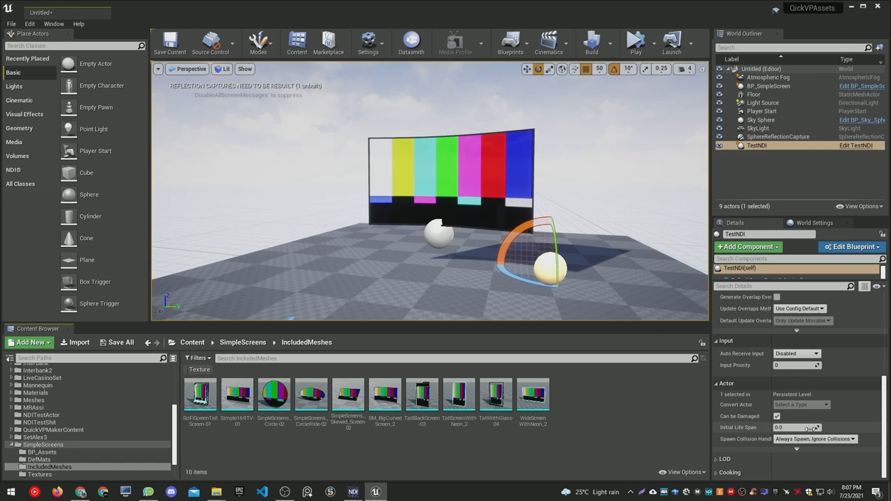
{"action": "left_click", "coordinate": [769, 86]}
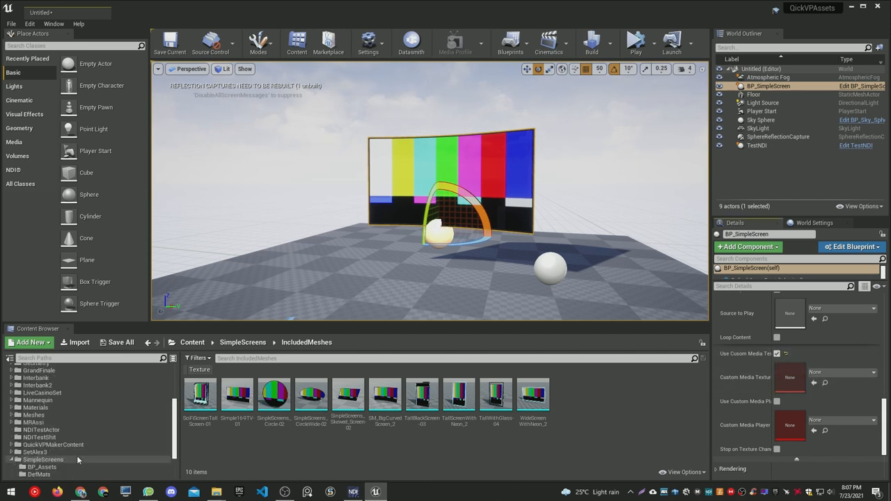
{"action": "left_click", "coordinate": [42, 429]}
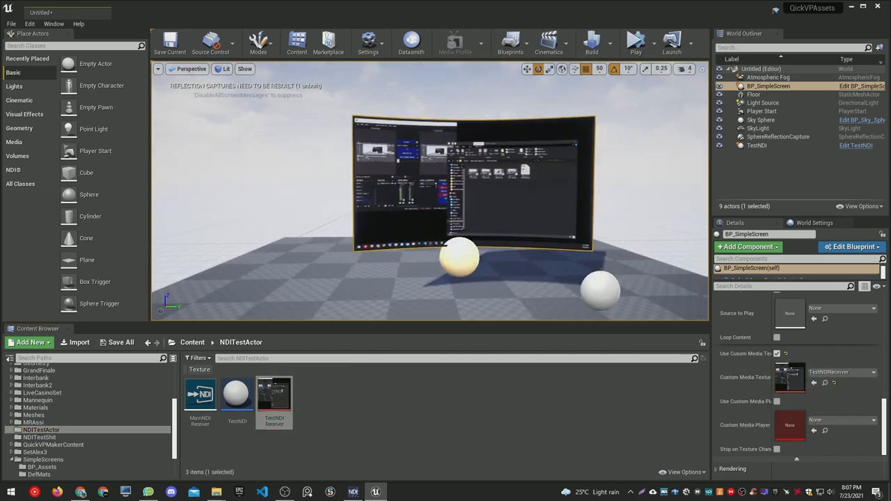
{"action": "left_click", "coordinate": [635, 42]}
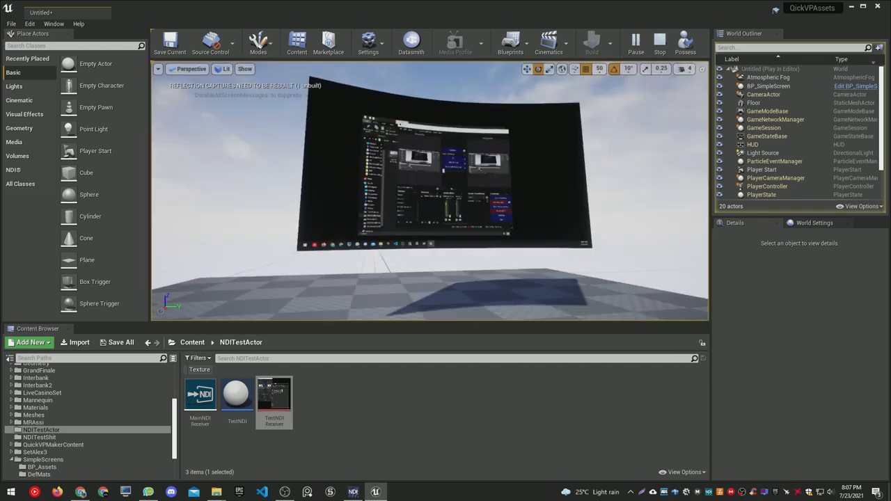
{"action": "left_click", "coordinate": [769, 86]}
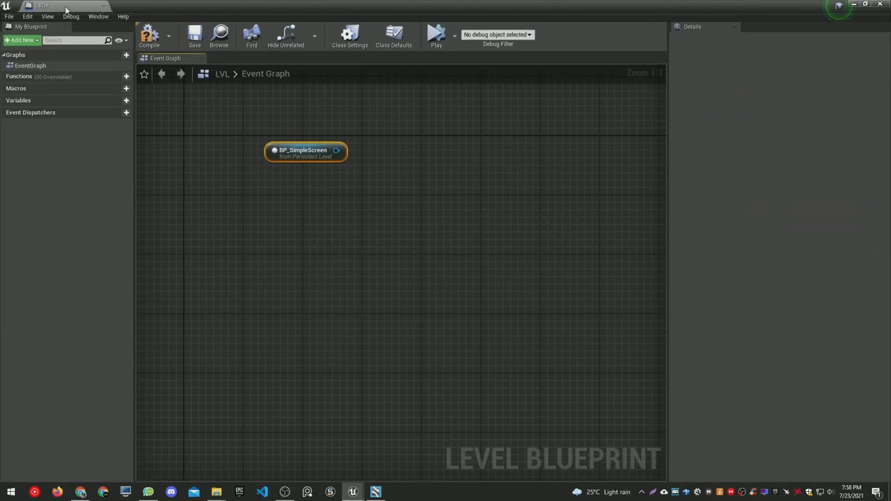
- Wire Event Tick to Get Aximmetry Video and Set Custom Texture on the BP_SimpleScreen reference
{"action": "scroll", "scroll_direction": "down", "scroll_amount": 3}
{"action": "type", "text": "get axime"}
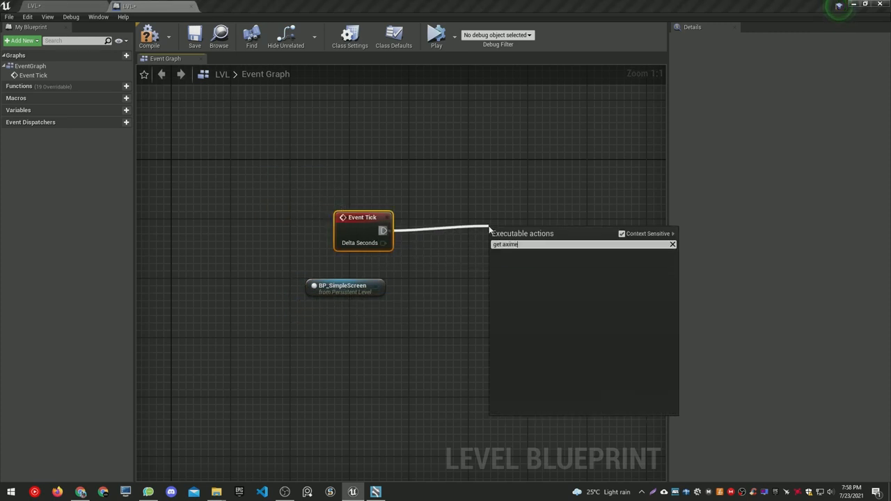
{"action": "left_click", "coordinate": [529, 245]}
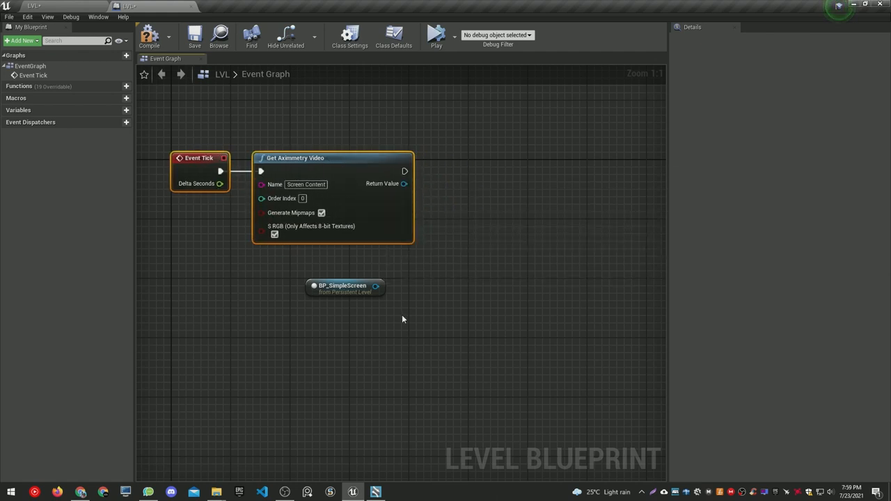
{"action": "left_click_drag", "start_coordinate": [376, 286], "coordinate": [532, 230]}
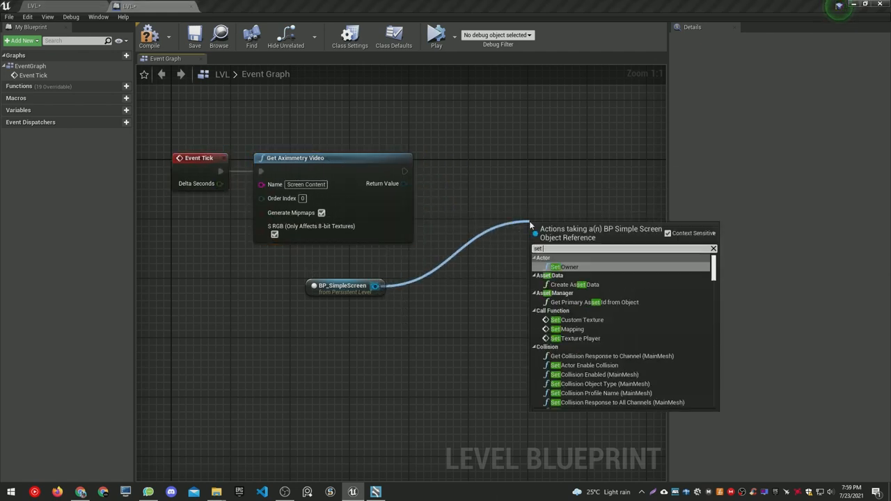
{"action": "left_click", "coordinate": [579, 318]}
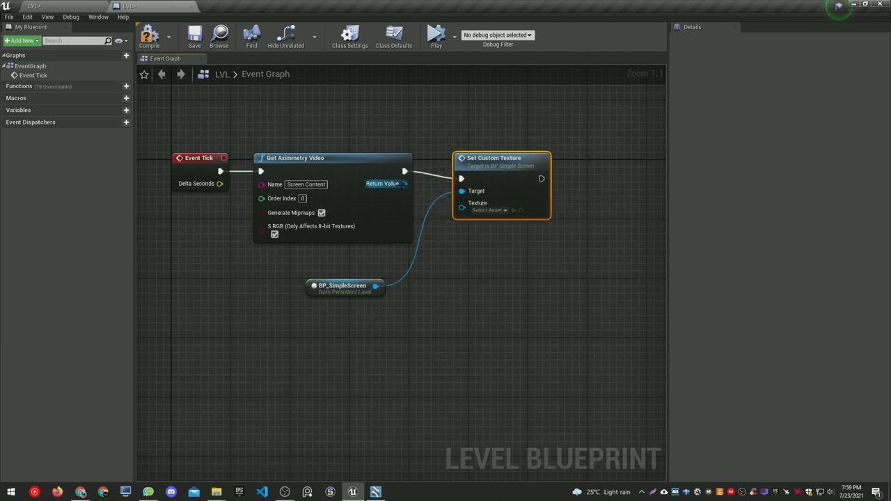
{"action": "mouse_move", "coordinate": [195, 36]}
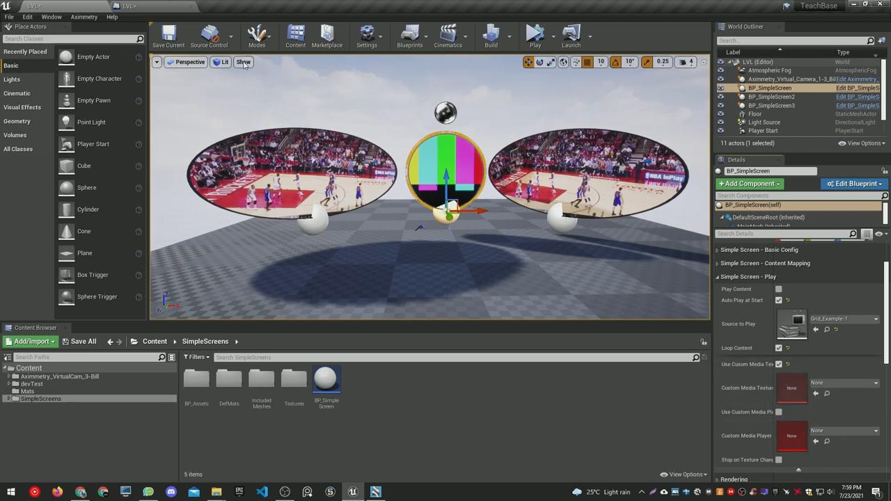
- Cook the project content for Windows from the File menu
{"action": "left_click", "coordinate": [9, 17]}
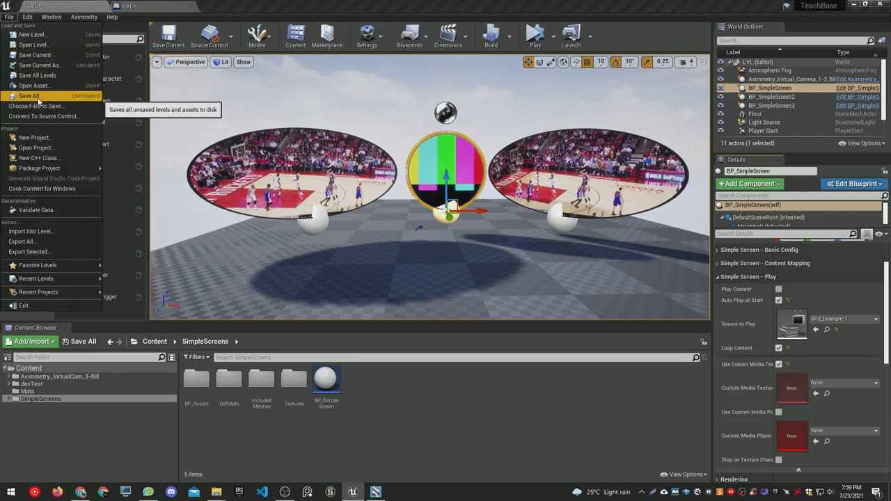
{"action": "mouse_move", "coordinate": [42, 189]}
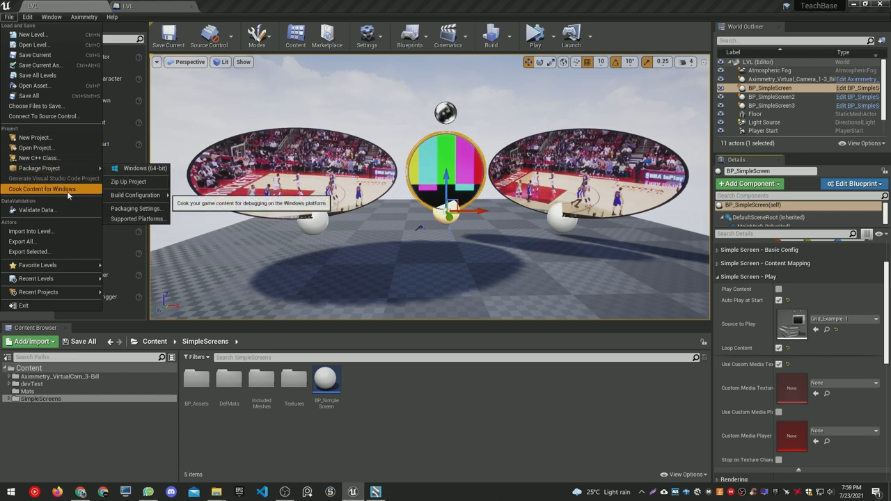
{"action": "left_click", "coordinate": [142, 168]}
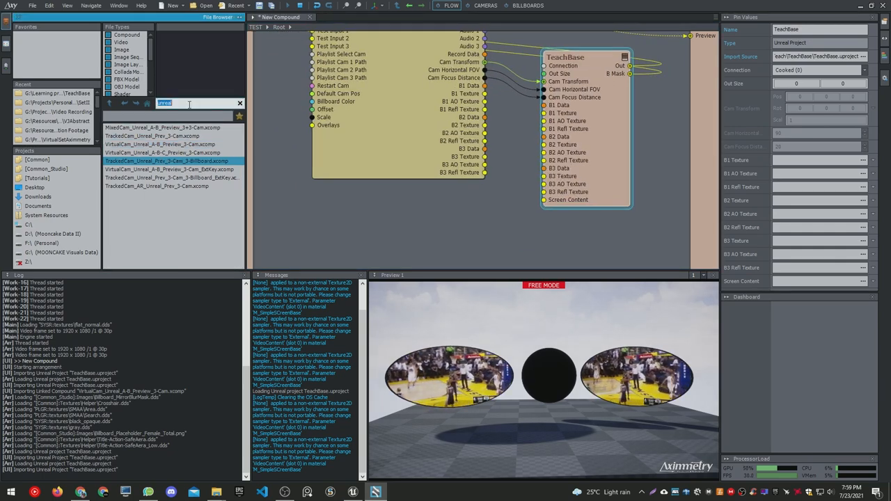
- Search mp4, add stock_video_02.mp4 as a video player and connect it to the screen texture input
{"action": "type", "text": "mp4"}
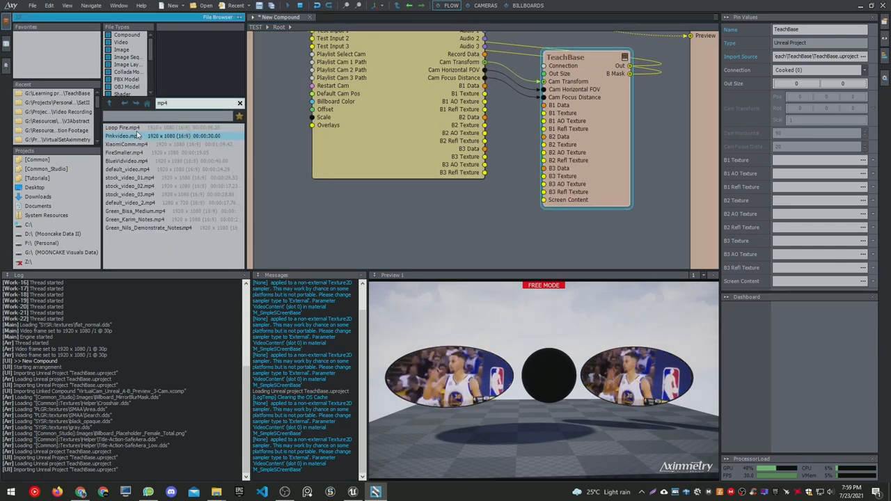
{"action": "left_click", "coordinate": [128, 179]}
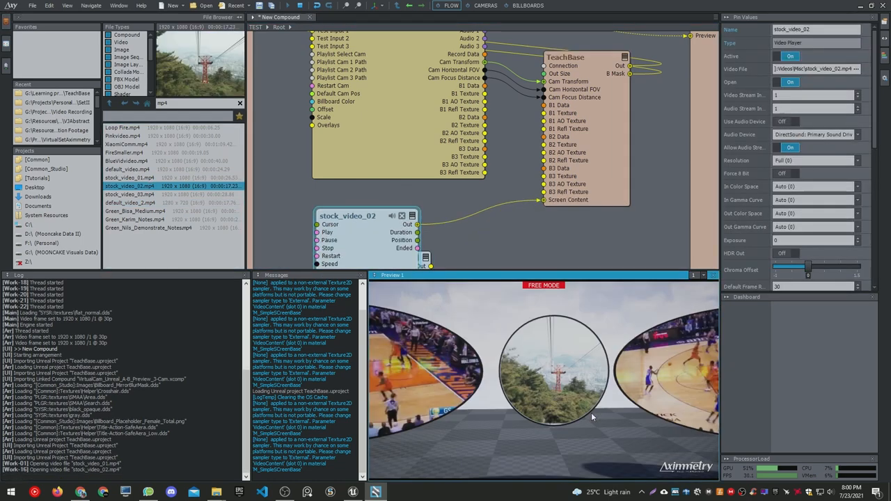
{"action": "left_click", "coordinate": [128, 203]}
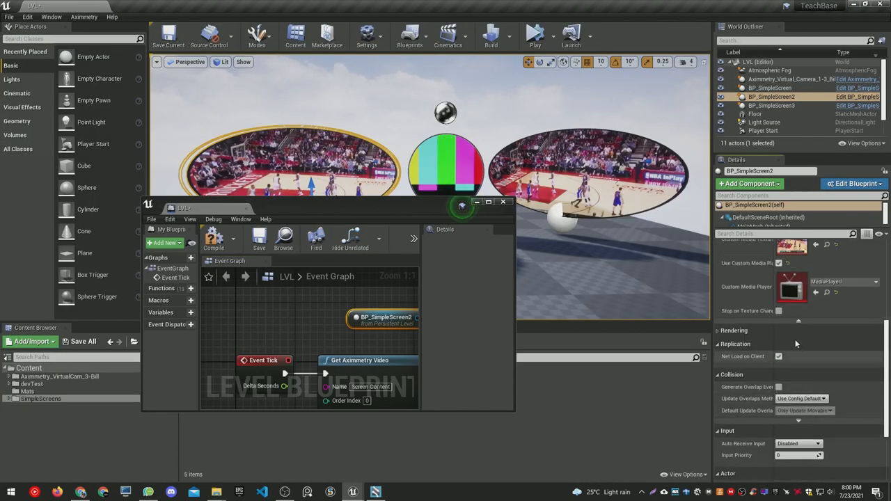
- Give BP_SimpleScreen2 the flat TV mesh and cook content for Windows again
{"action": "left_click", "coordinate": [487, 202]}
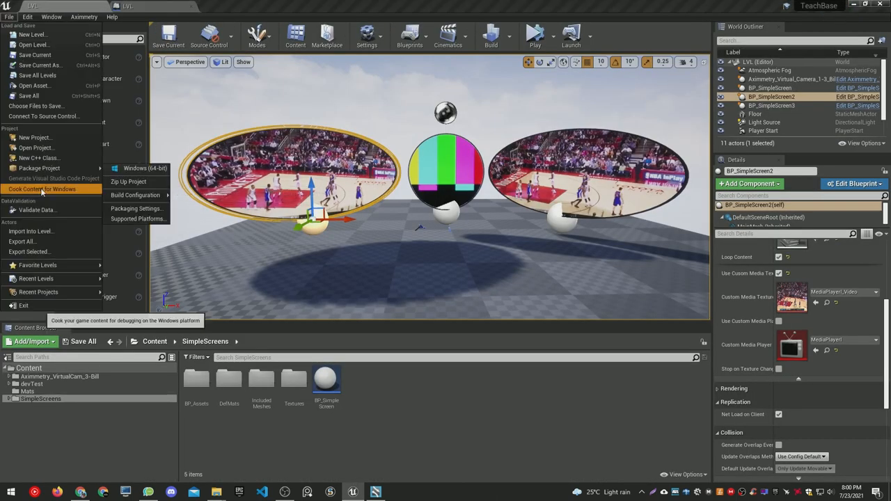
{"action": "left_click", "coordinate": [42, 189]}
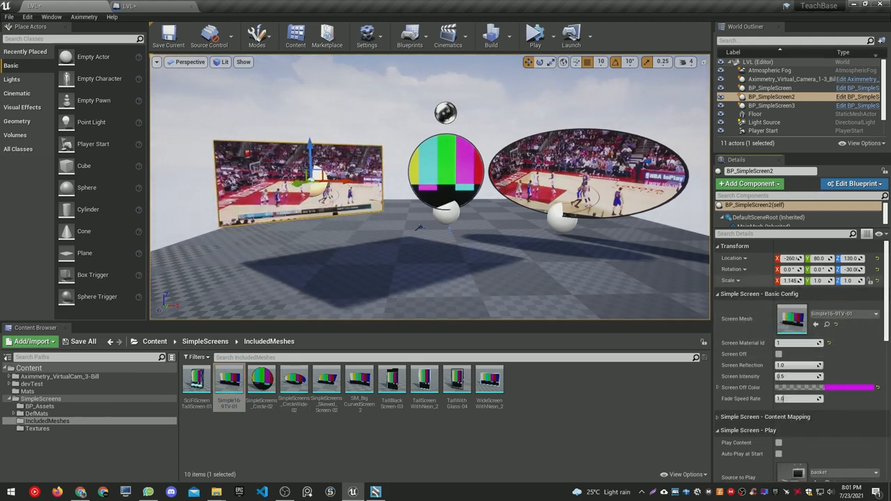
{"action": "left_click", "coordinate": [8, 17]}
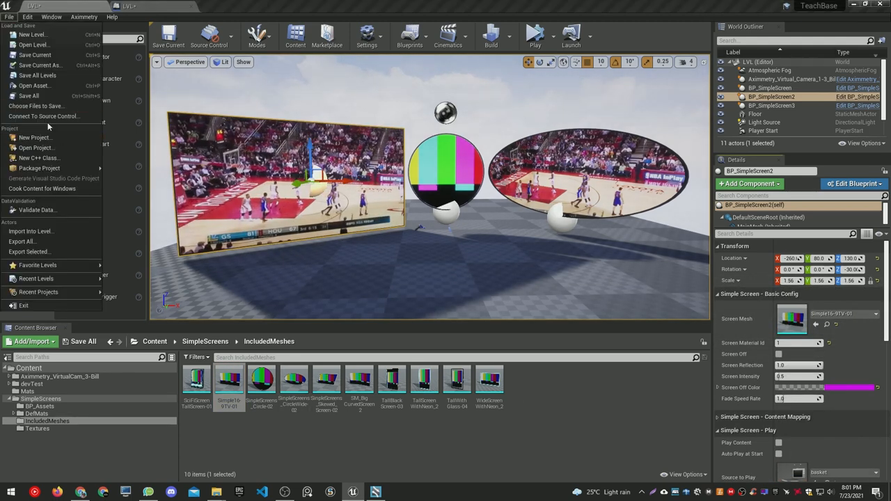
{"action": "left_click", "coordinate": [42, 190]}
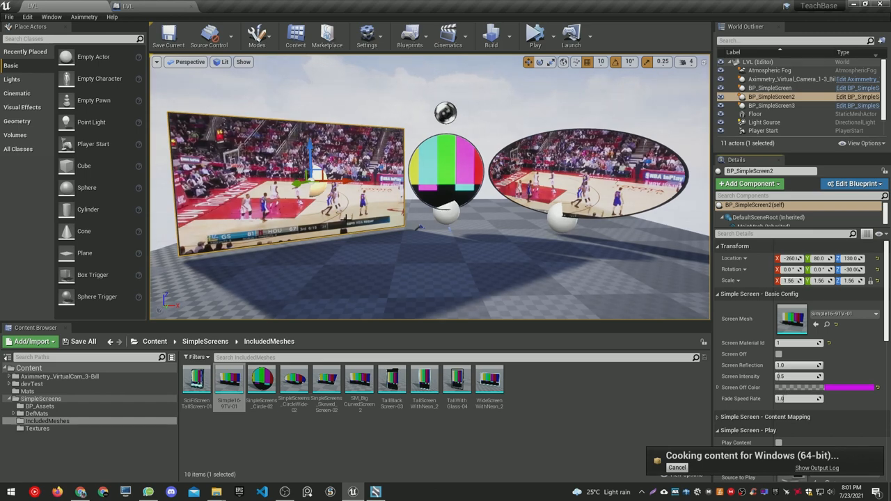